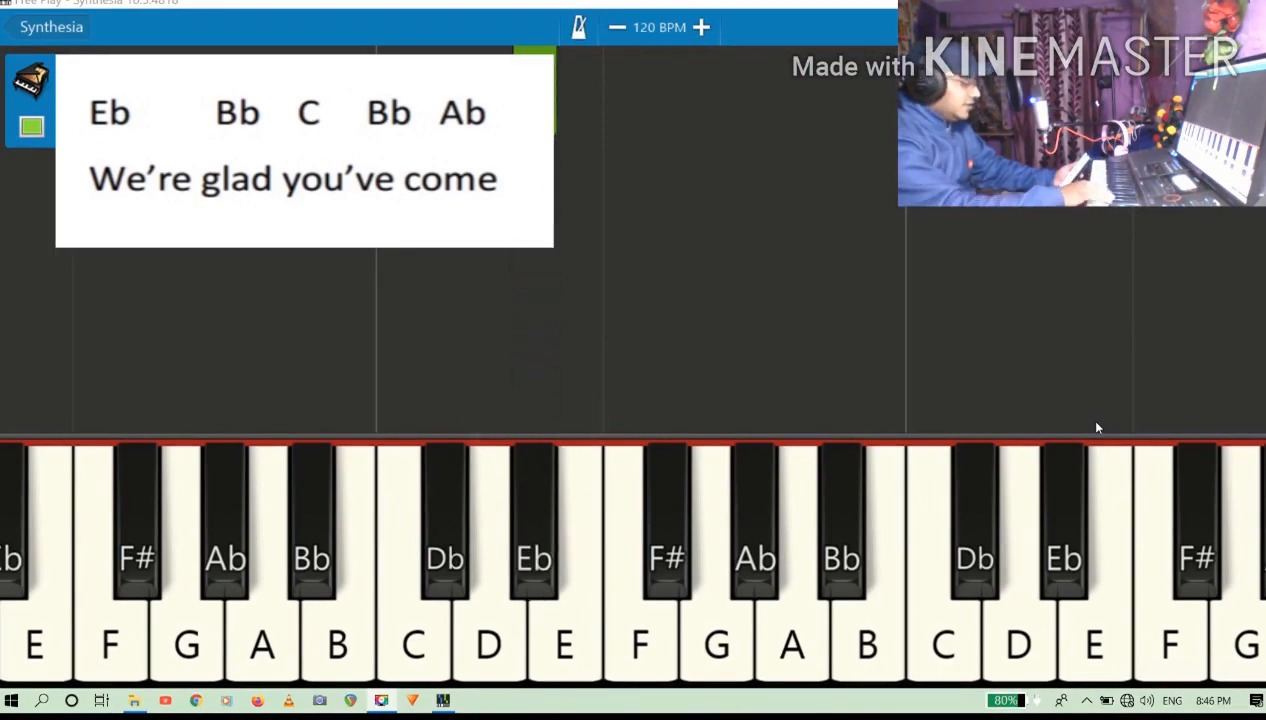
# Play the Bb melody note as it reaches the keyboard during 'We're glad you've come'.
pyautogui.click(840, 564)
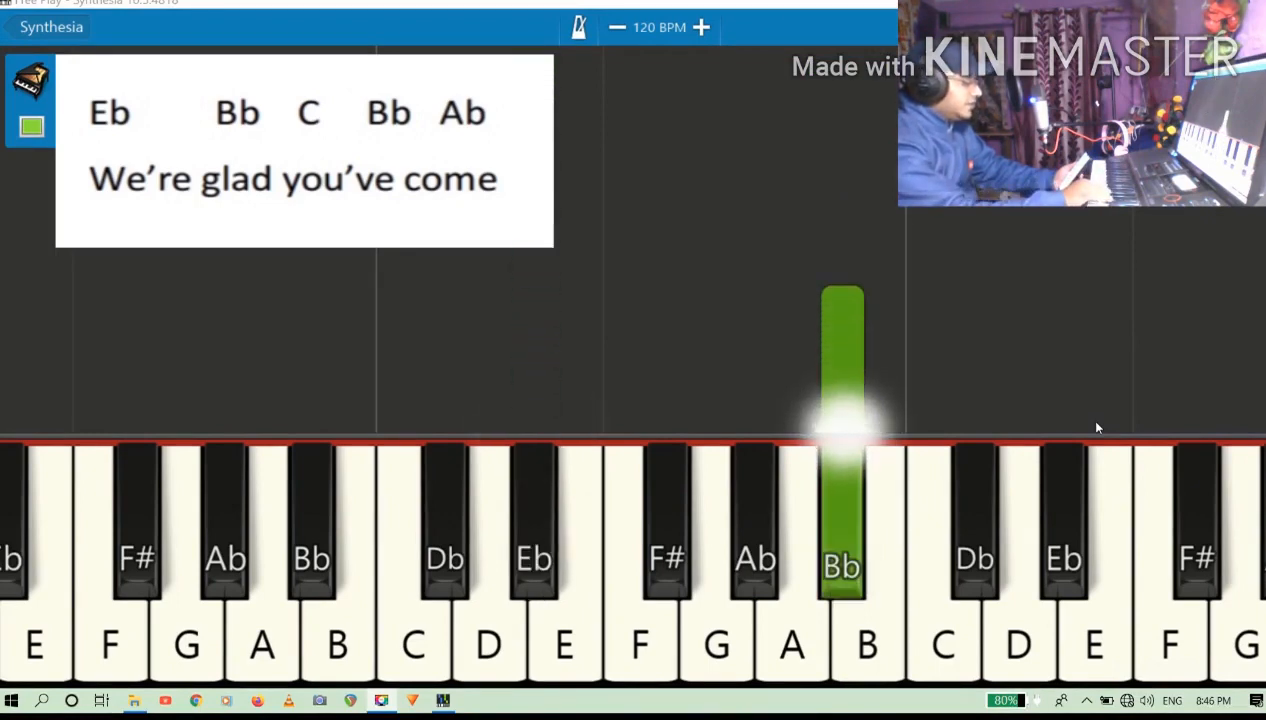